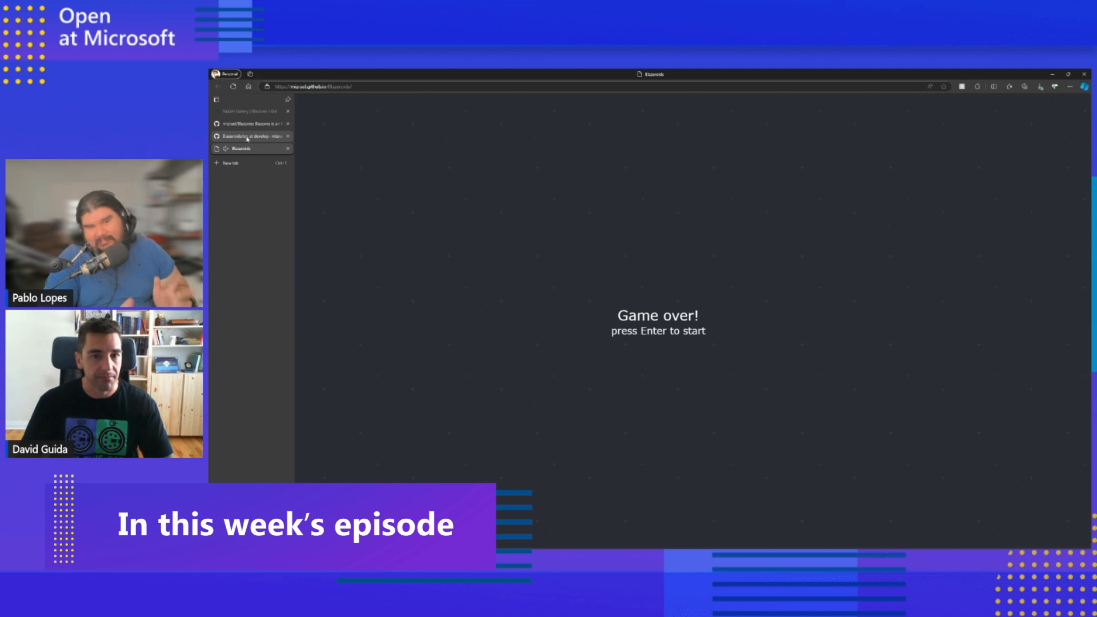
# Switch from the Asteroids game-over screen to the mizrael/Blazorex GitHub tab.
pyautogui.click(252, 136)
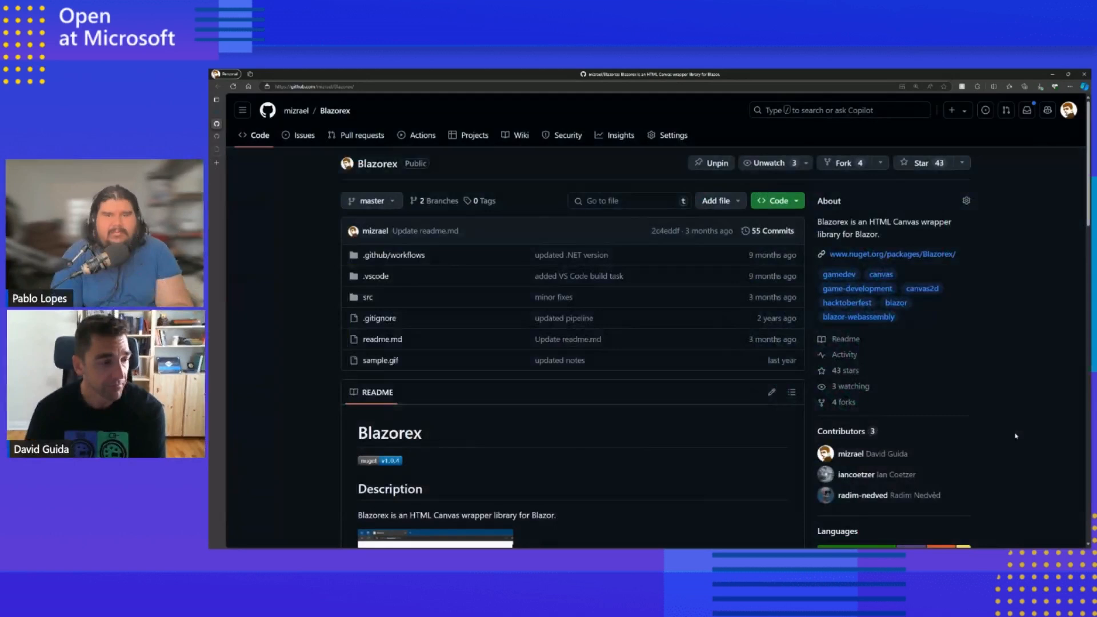
# Scroll the Blazorex README through its features and NuGet Installation to the Canvas Usage example.
pyautogui.scroll(-3)
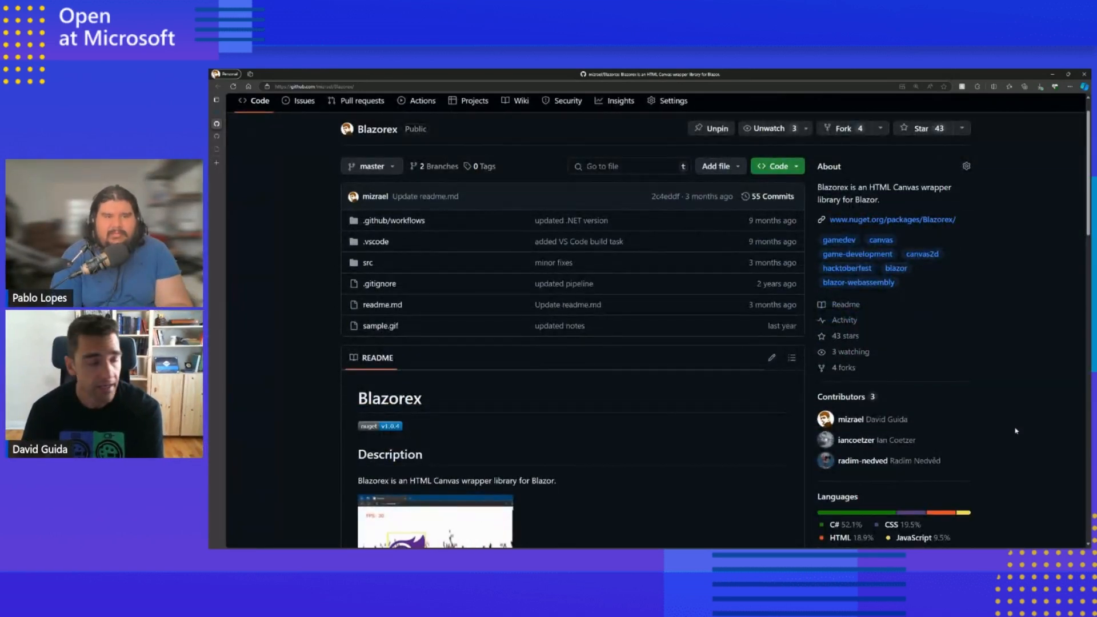
pyautogui.scroll(-3)
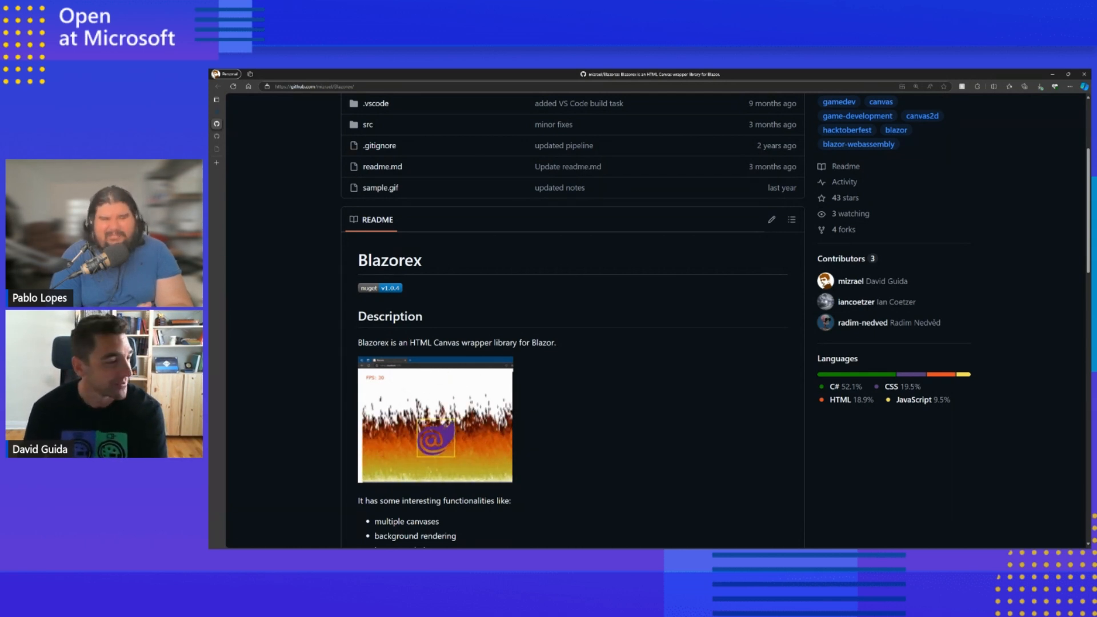
pyautogui.scroll(-3)
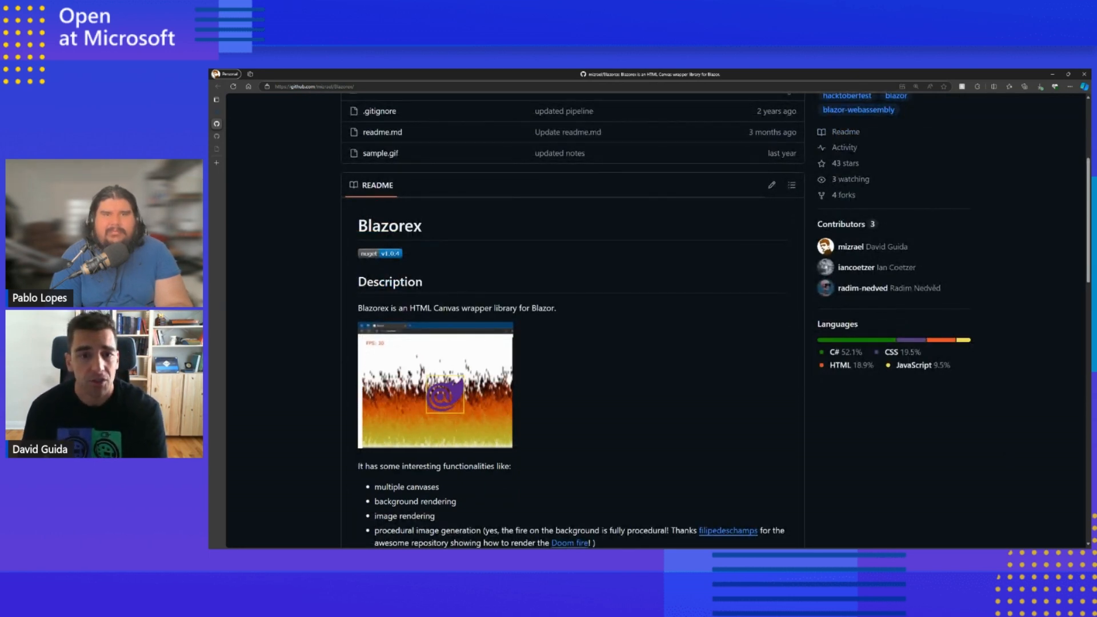
pyautogui.scroll(-3)
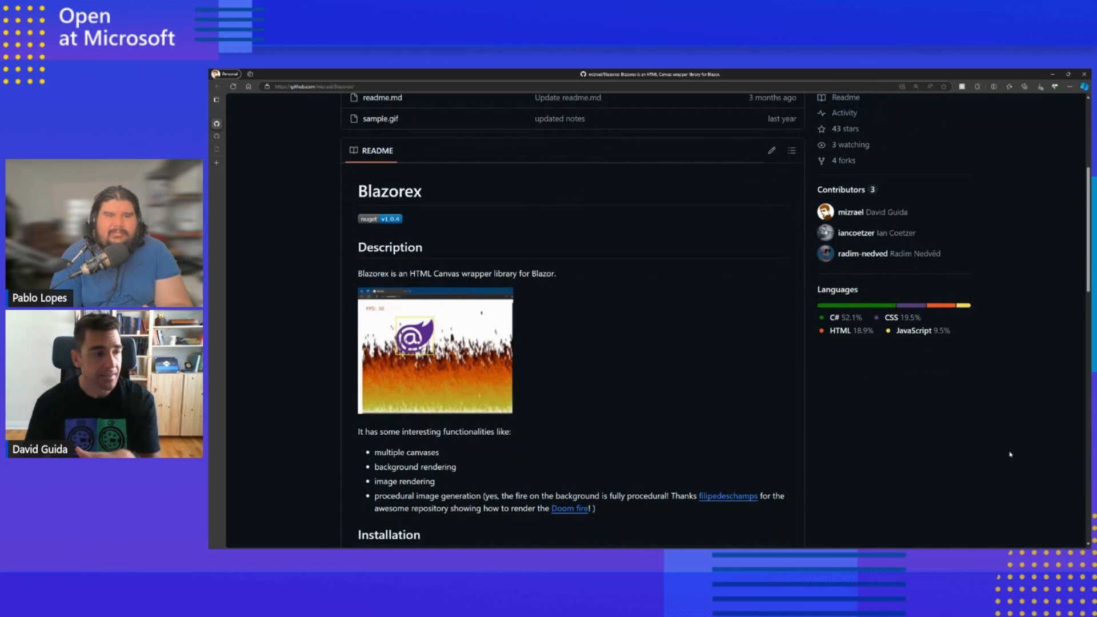
pyautogui.scroll(-3)
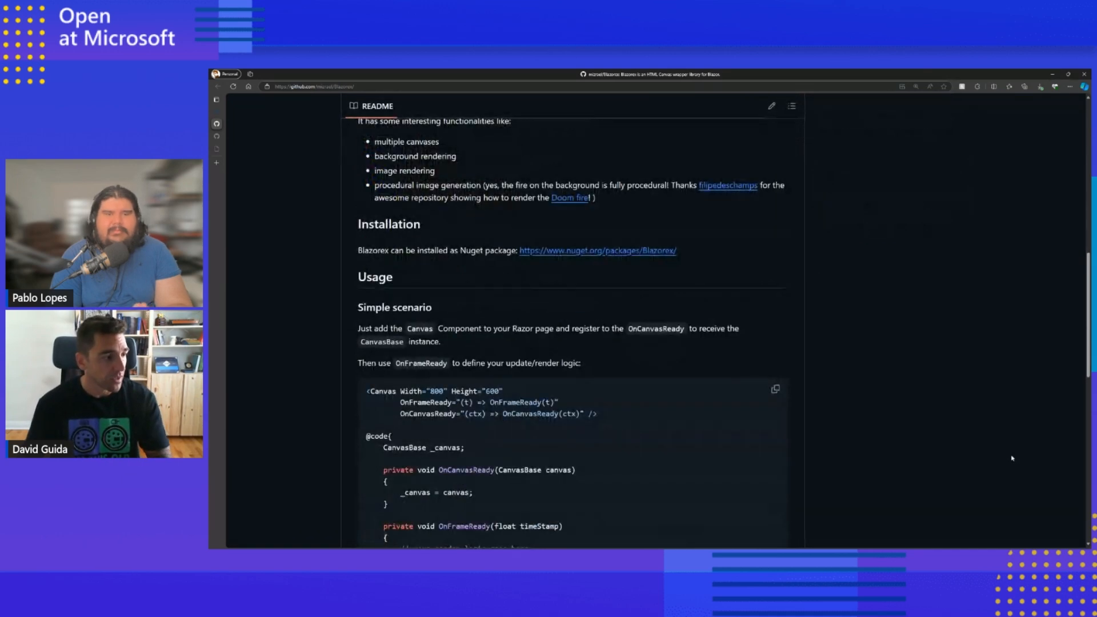
pyautogui.scroll(-3)
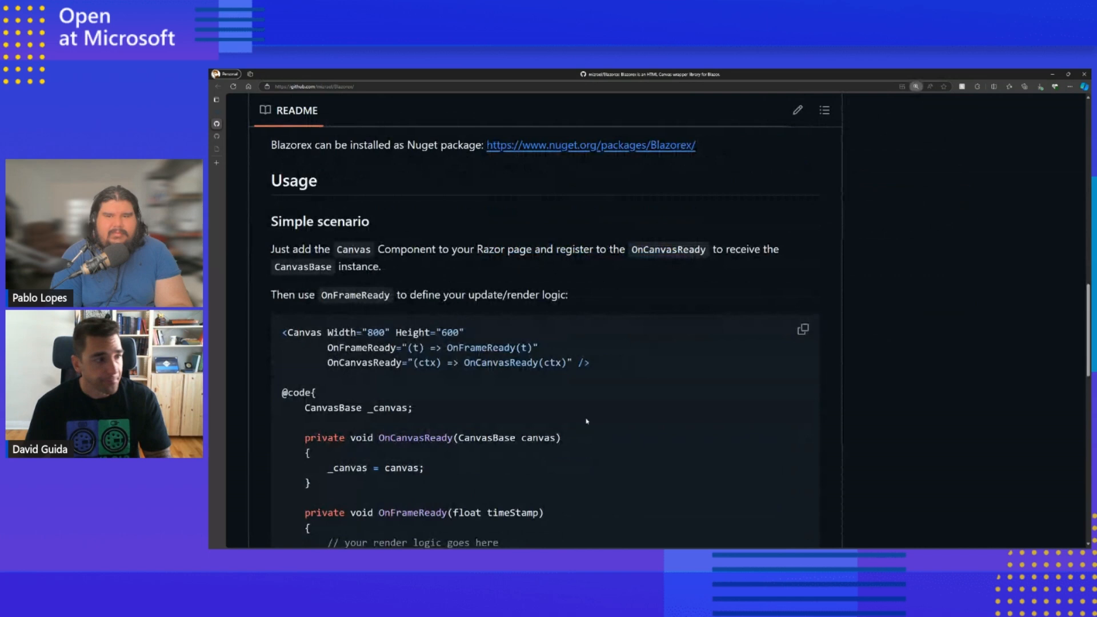
# Scroll past the simple Canvas example to the index.html stylesheet snippet and Multiple Canvases.
pyautogui.scroll(-3)
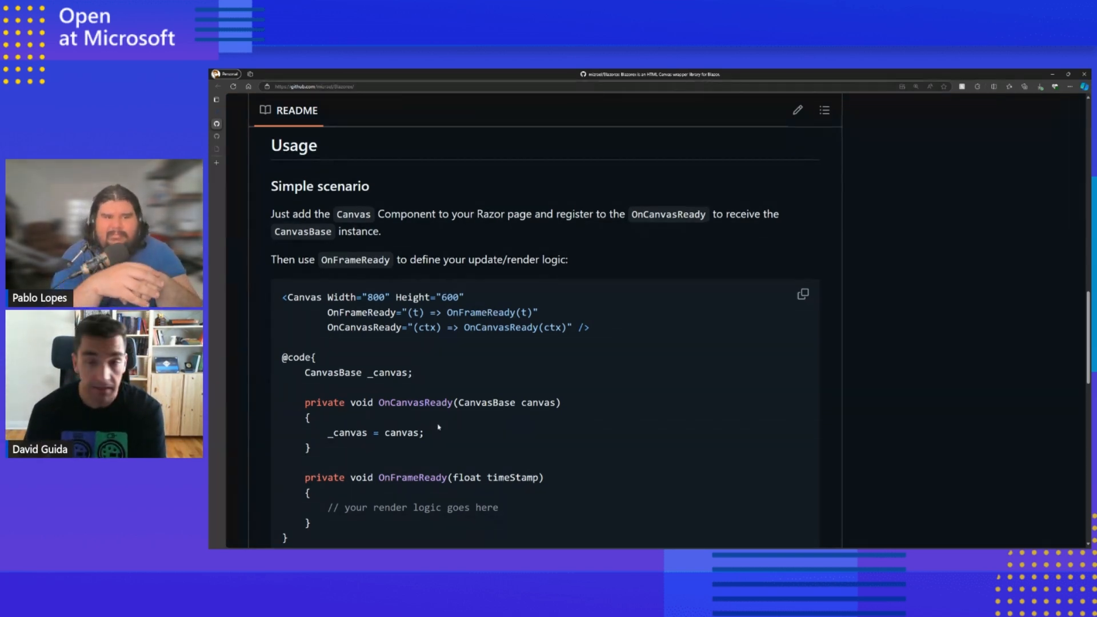
pyautogui.scroll(-3)
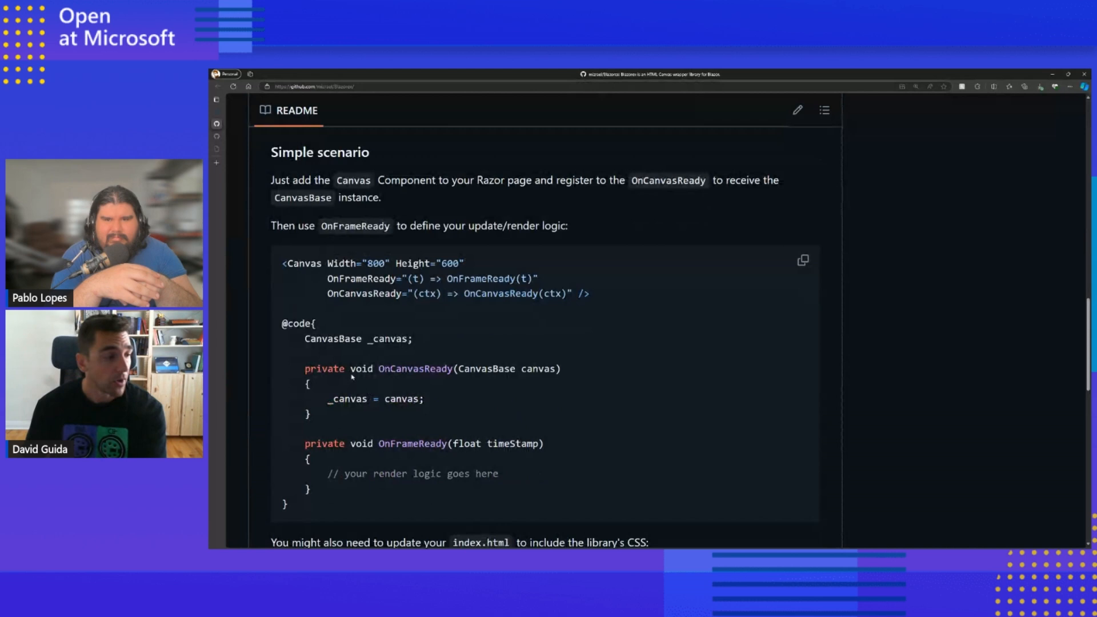
pyautogui.moveTo(813, 432)
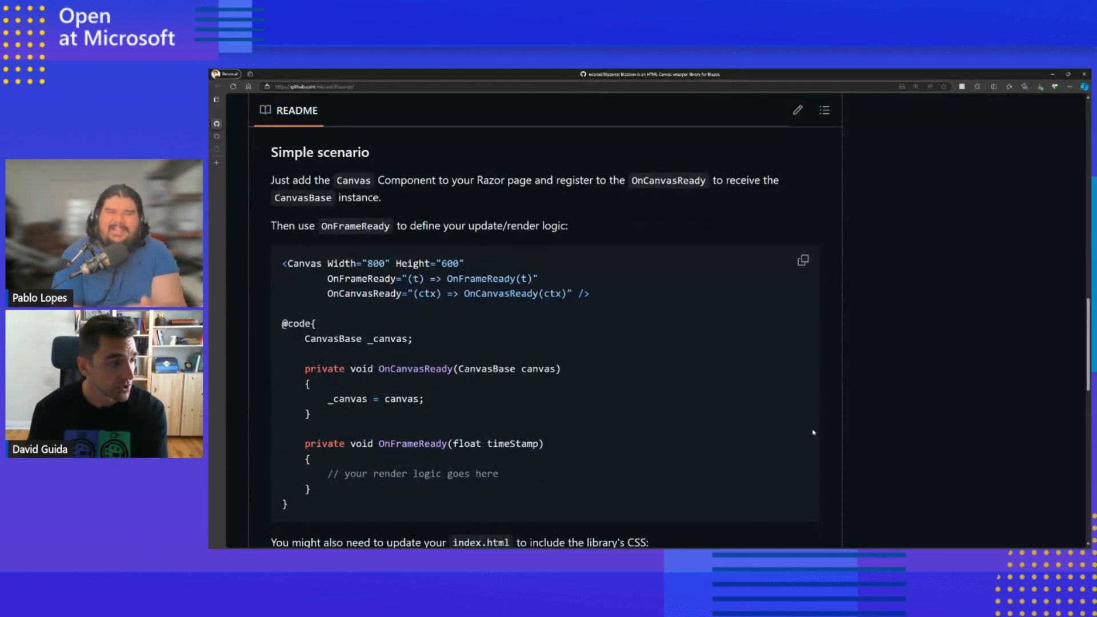
pyautogui.scroll(-3)
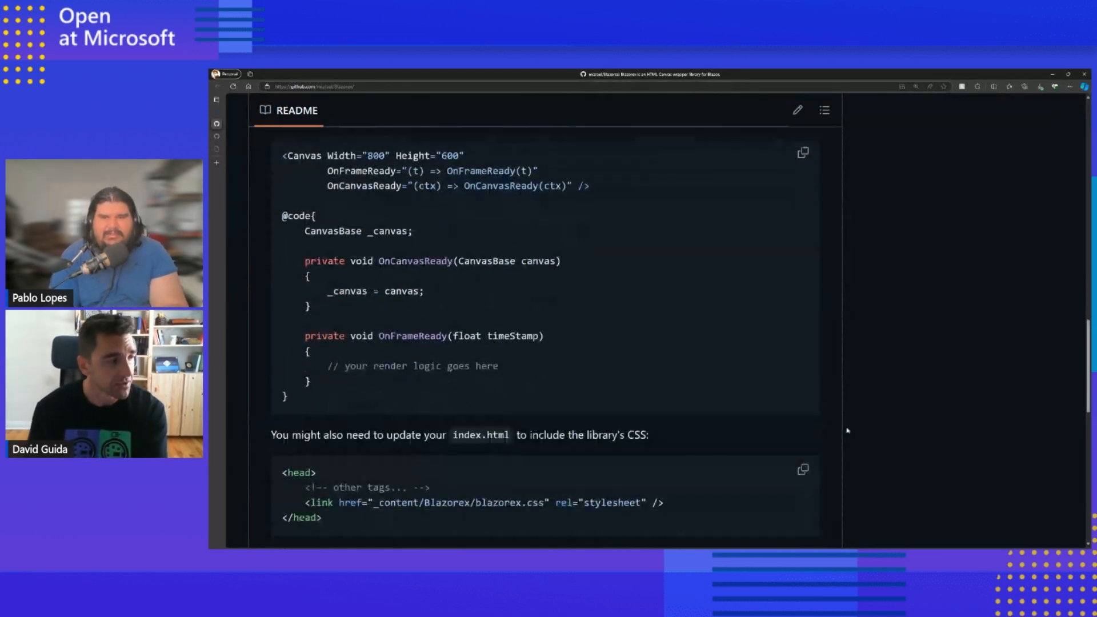
pyautogui.scroll(-3)
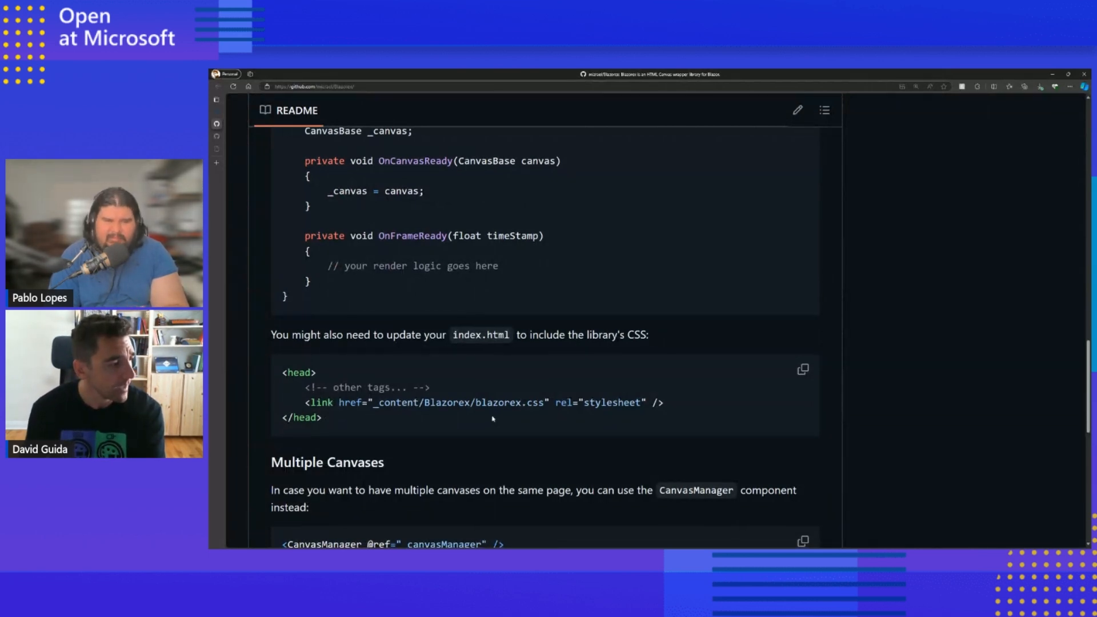
# Scroll to the CanvasManager code sample, then switch back to the Blazeroids game tab.
pyautogui.scroll(-3)
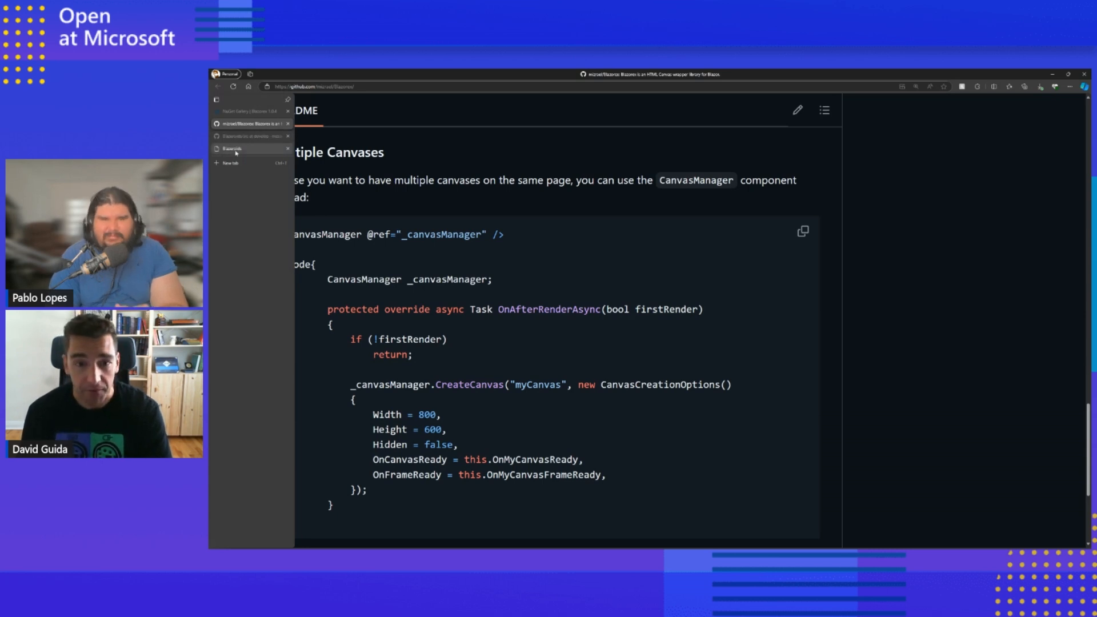
pyautogui.click(234, 148)
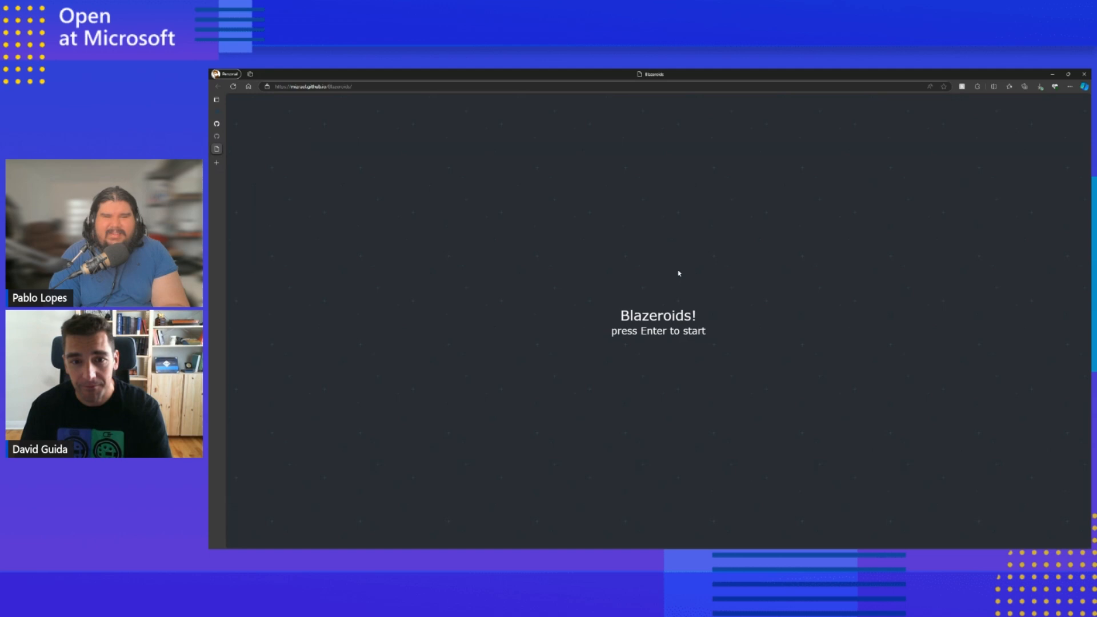
# Start Blazeroids with Enter and play until the Game over! screen appears.
pyautogui.press('Return')
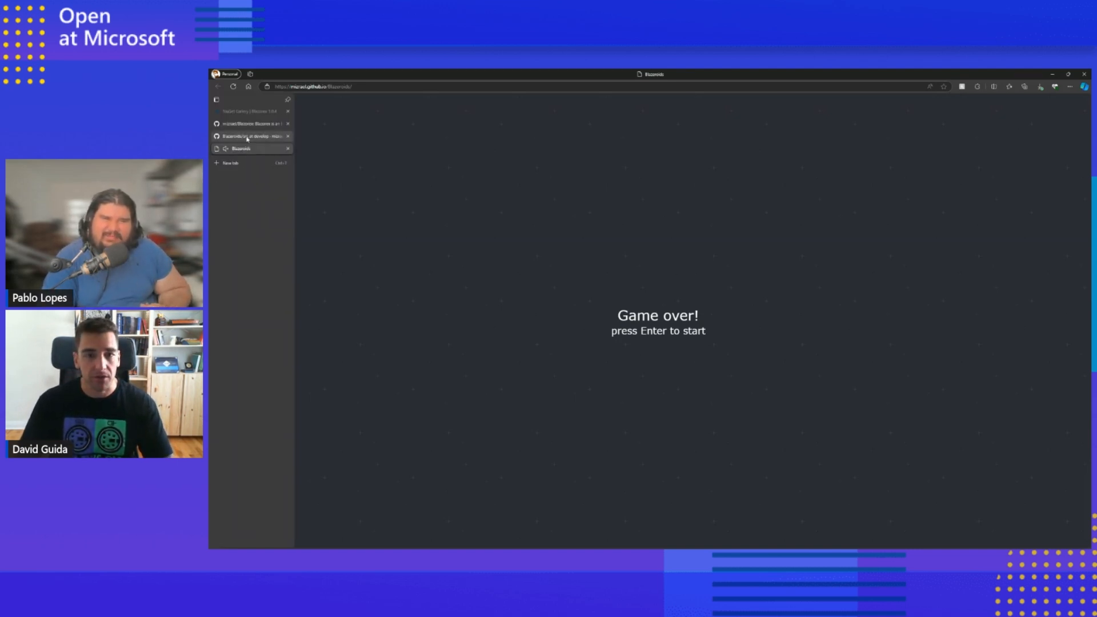
# Switch to the Blazeroids repository tab and scroll the src Files tree through Blazeroids.Core.
pyautogui.click(251, 136)
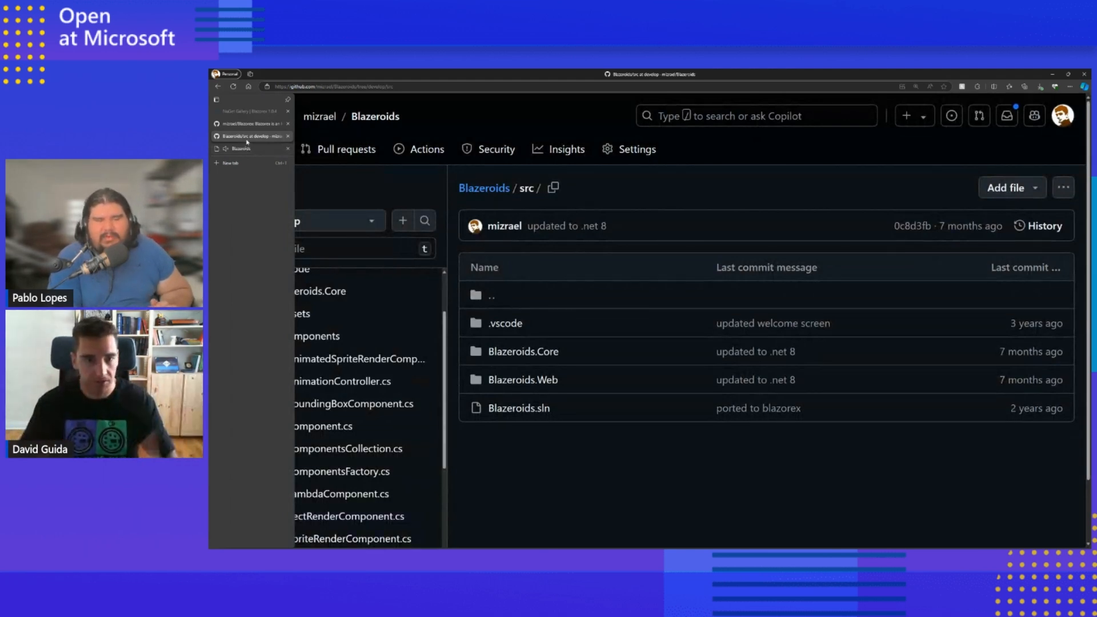
pyautogui.click(489, 433)
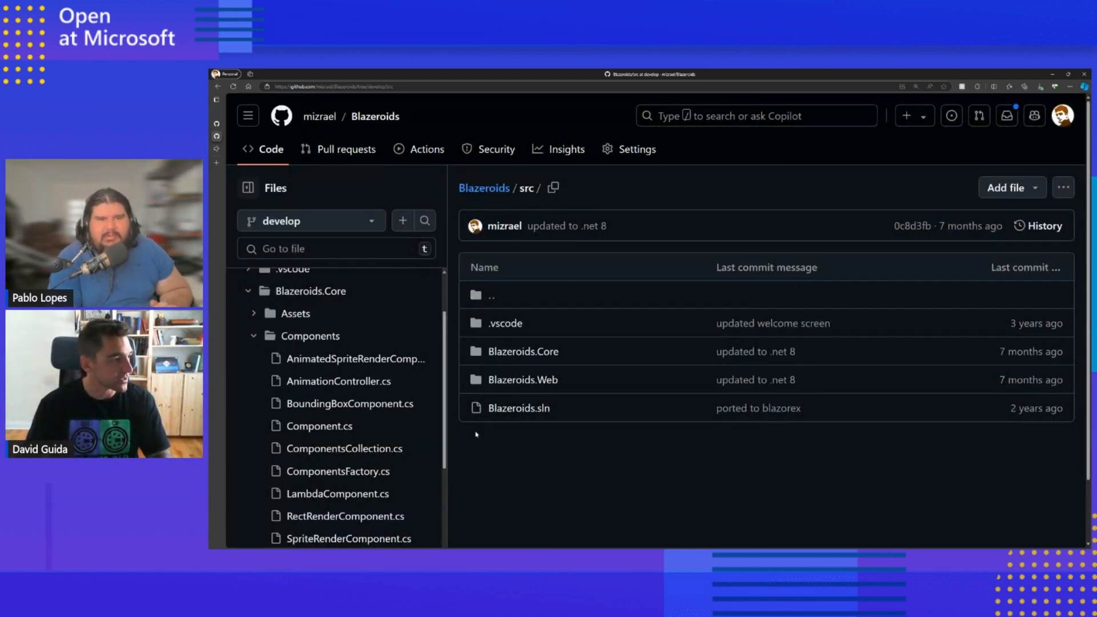
pyautogui.scroll(-3)
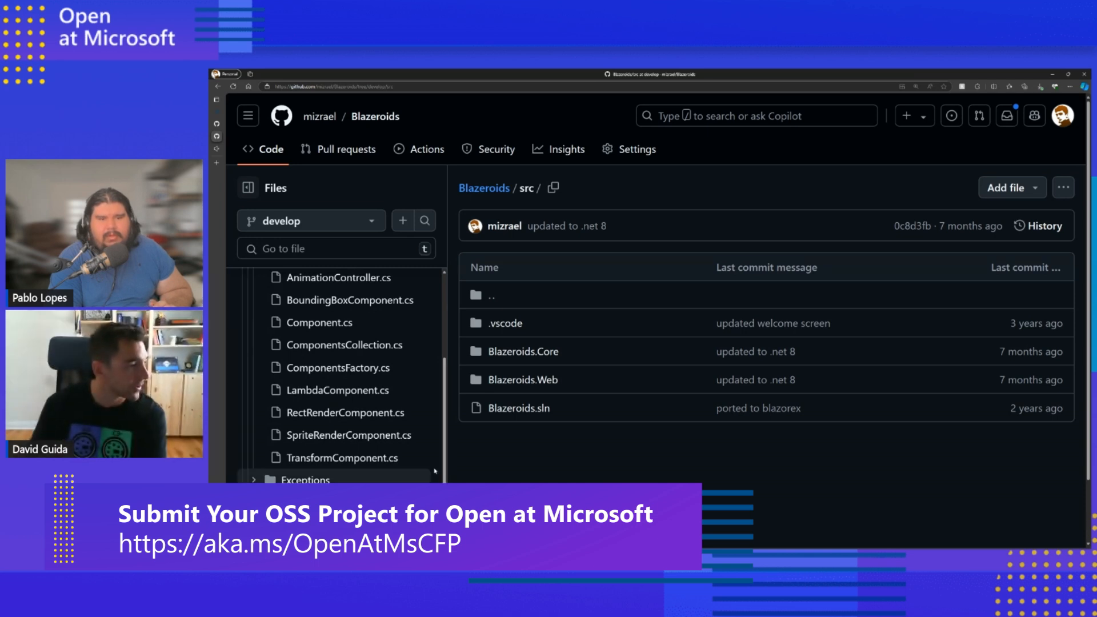
pyautogui.scroll(-3)
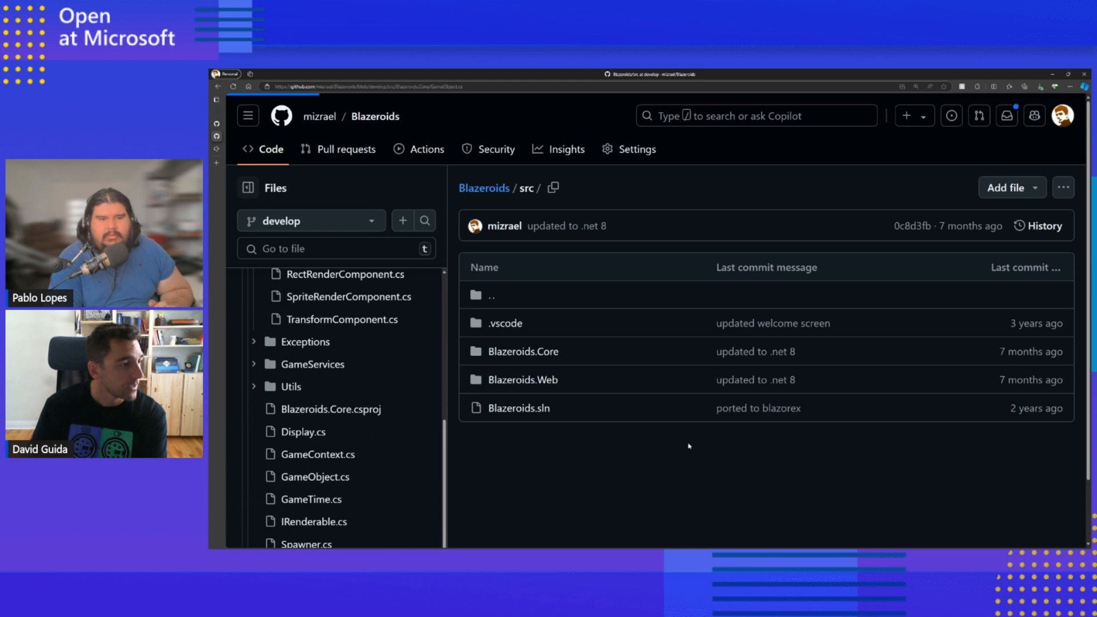
# Open GameObject.cs and scroll through its constructor, Components, Children and Parent members.
pyautogui.click(315, 476)
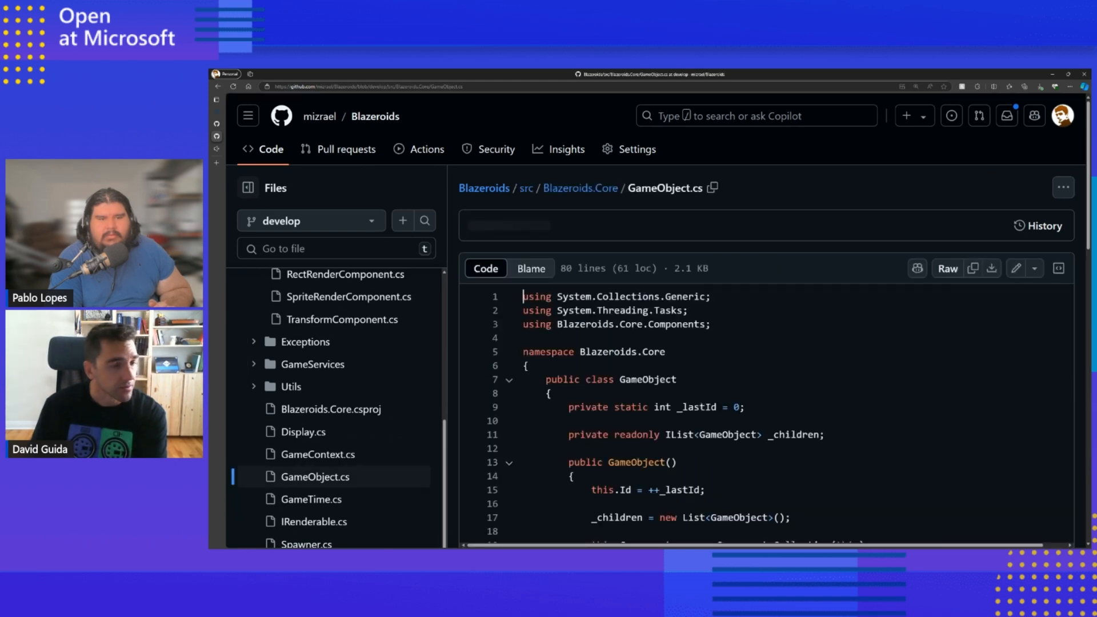
pyautogui.scroll(-3)
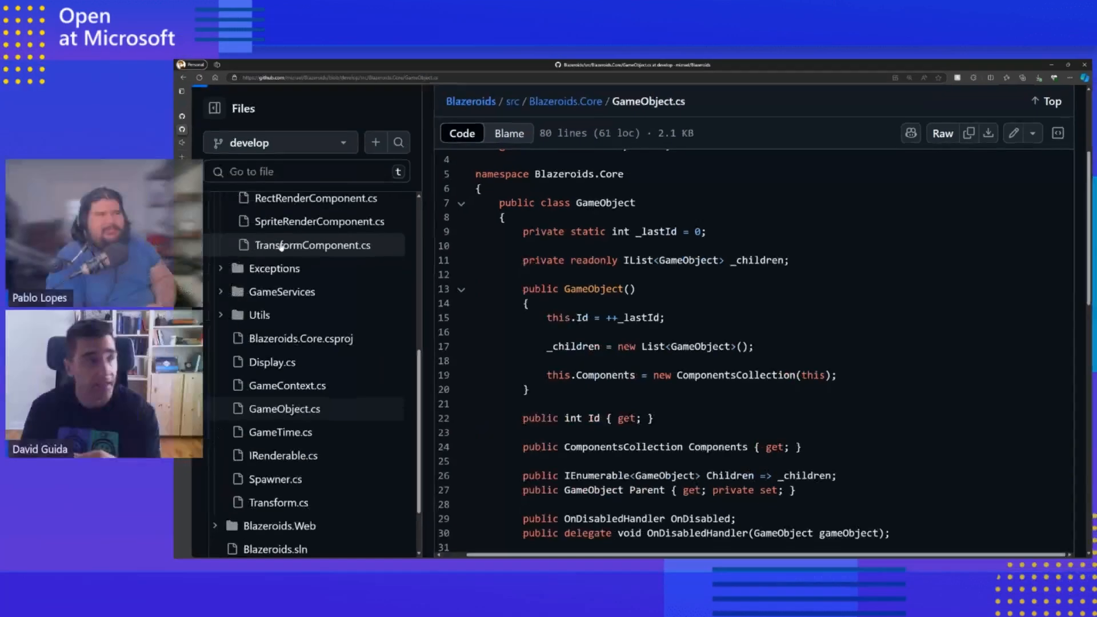
# Visit the Blazorex README, check its NuGet Gallery page, then return to the README.
pyautogui.click(313, 245)
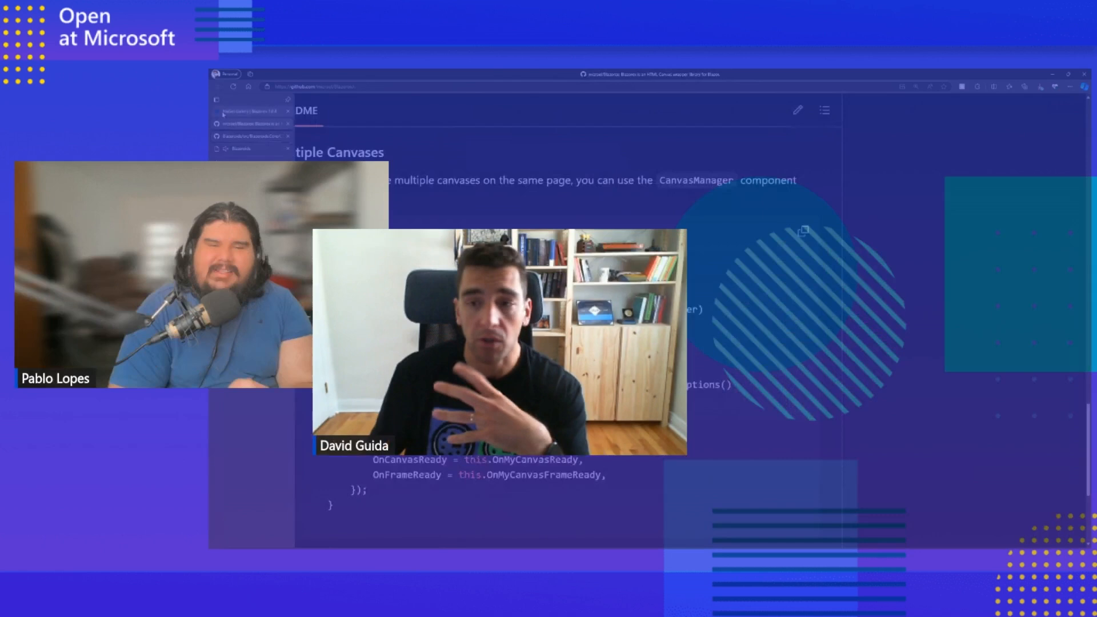
pyautogui.click(252, 112)
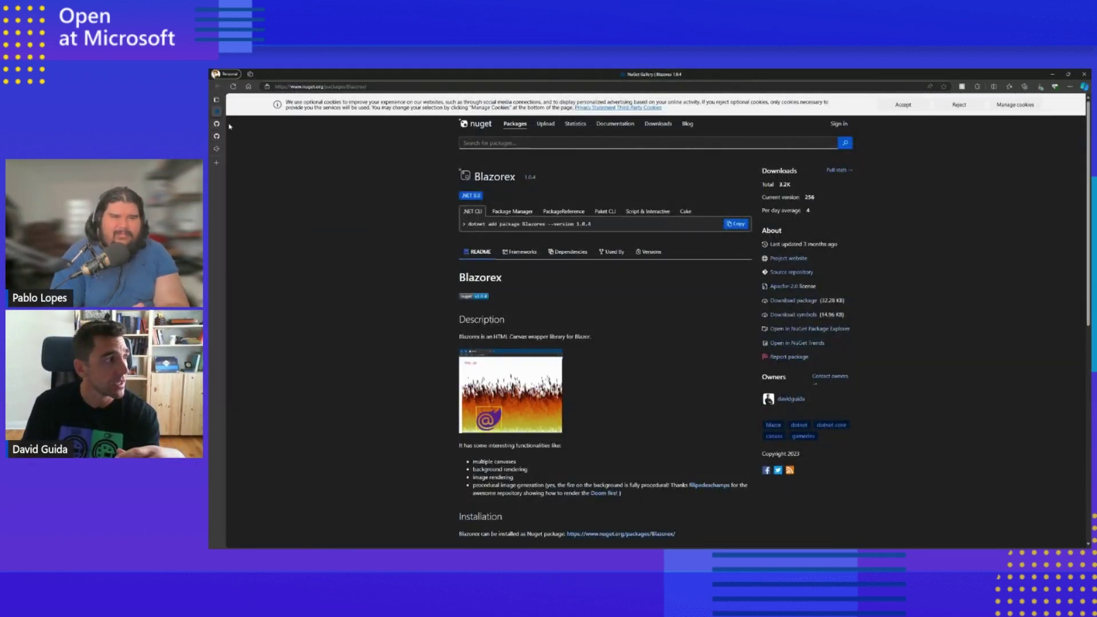
pyautogui.click(791, 272)
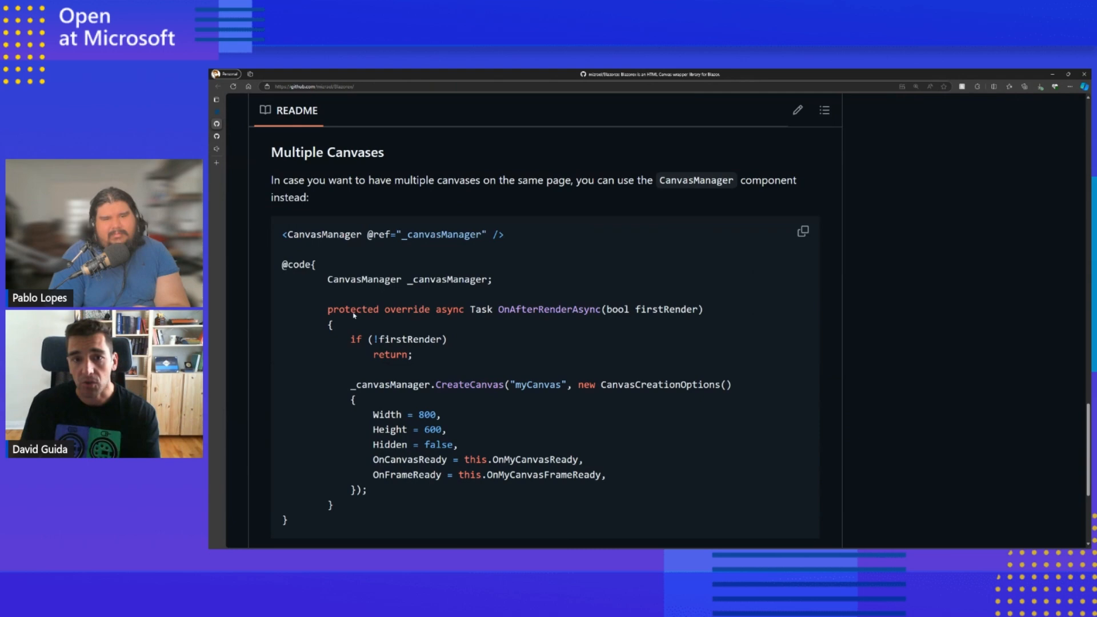
# Scroll up to the top of the Blazorex repository page with its file list and About.
pyautogui.scroll(3)
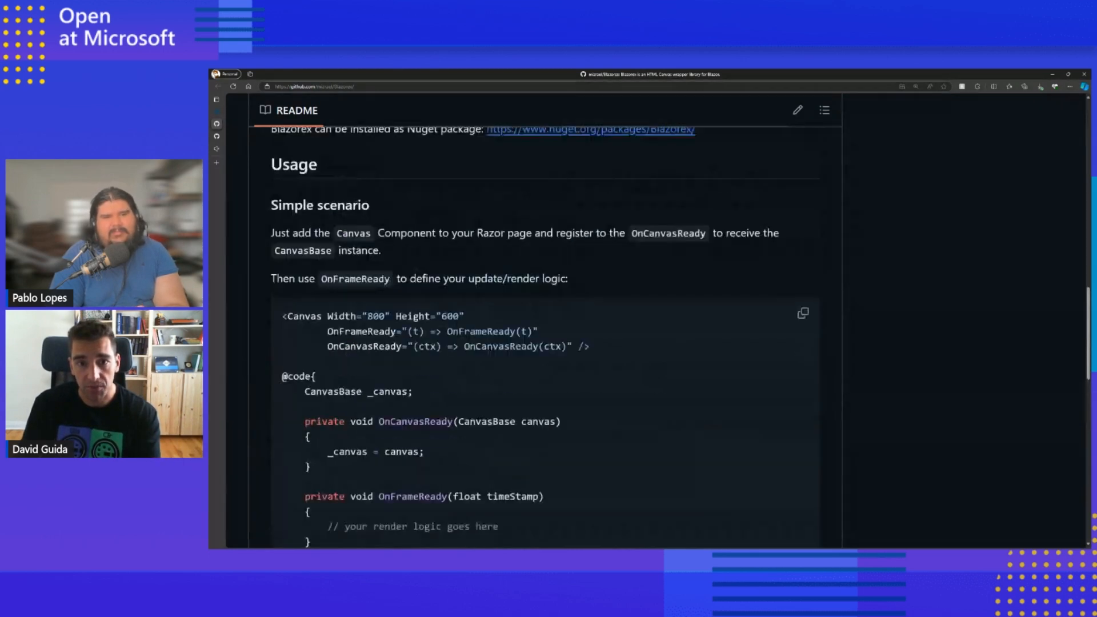
pyautogui.scroll(3)
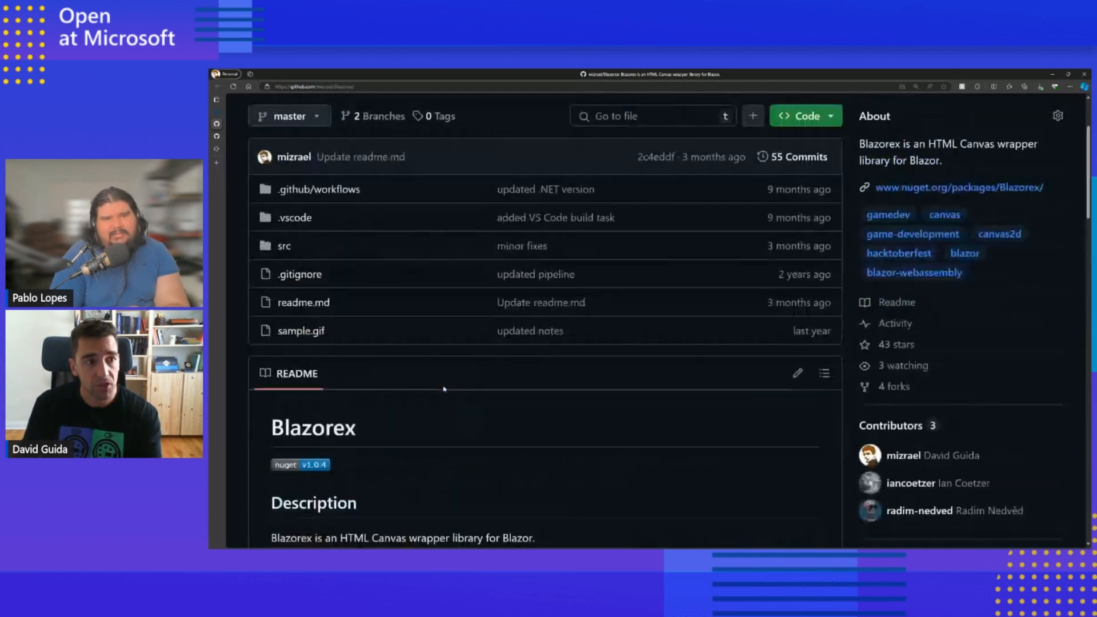